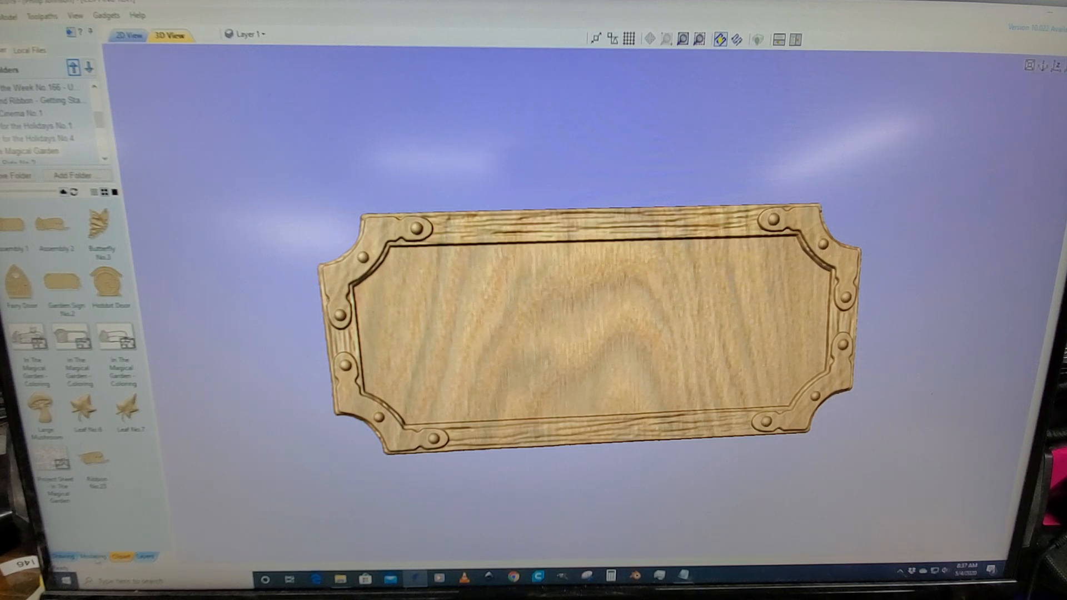
# Turn clipping off on the CLIPPING TEXTURE level so the wood grain covers the whole rectangle.
pyautogui.click(92, 557)
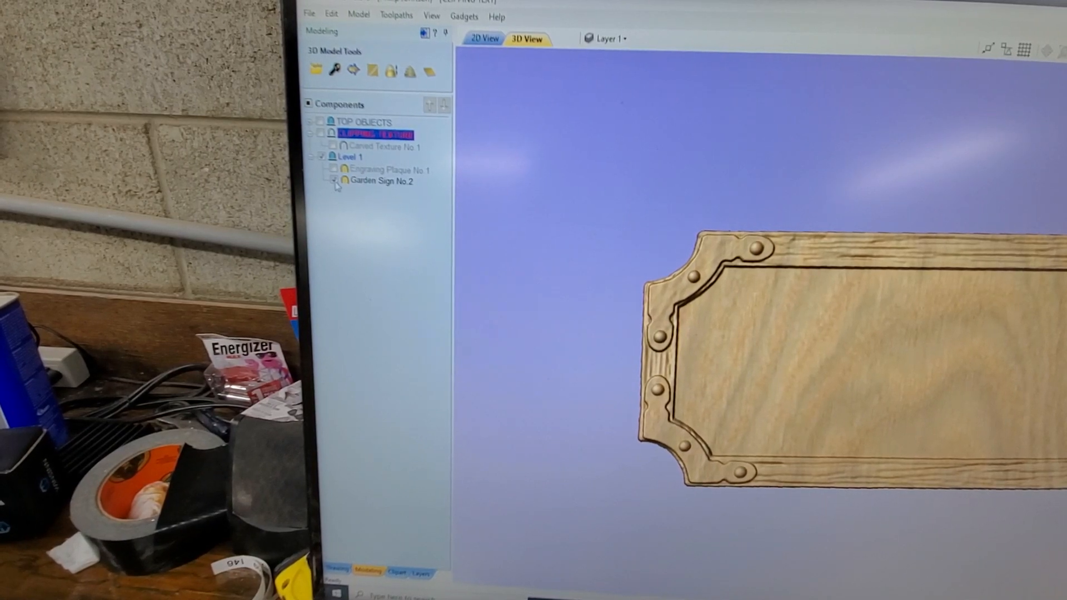
pyautogui.moveTo(380, 182)
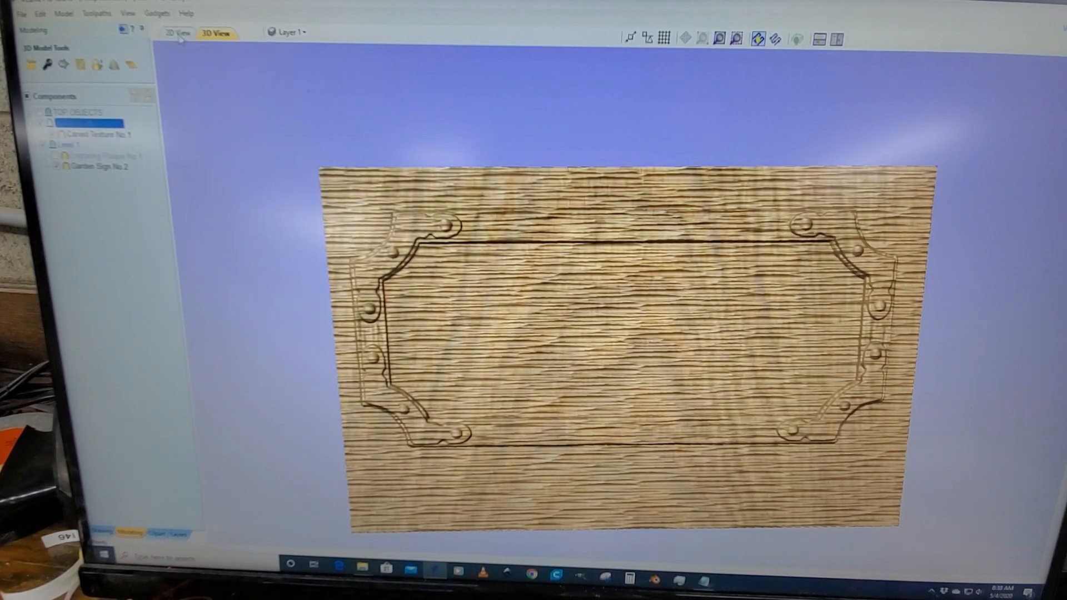
# Check the flat 2D layout, then re-enable Clipping on the CLIPPING TEXTURE level to trim the grain to the plaque.
pyautogui.click(177, 31)
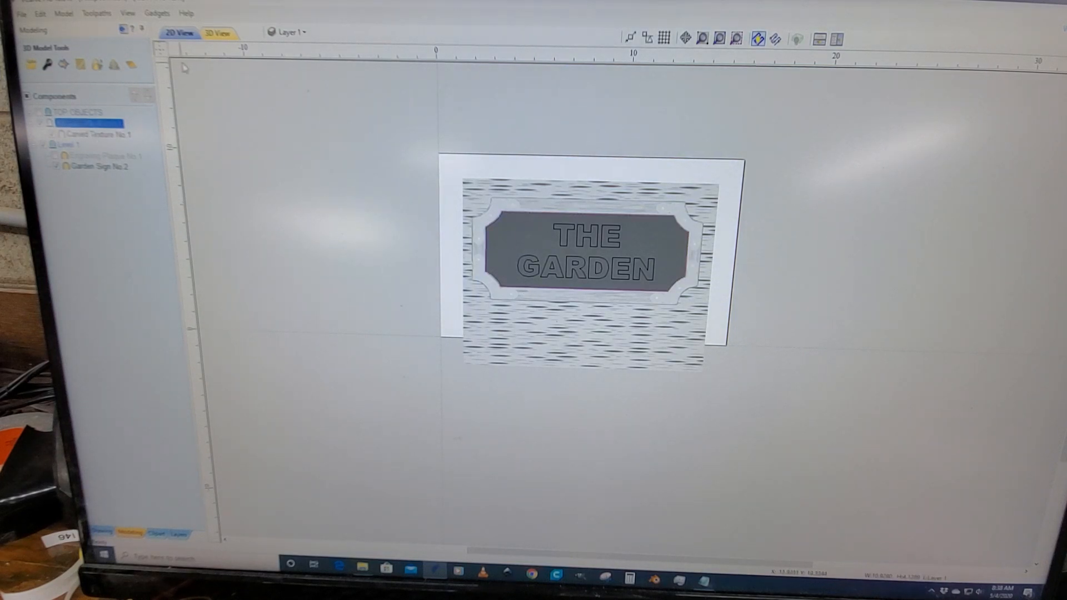
pyautogui.click(214, 32)
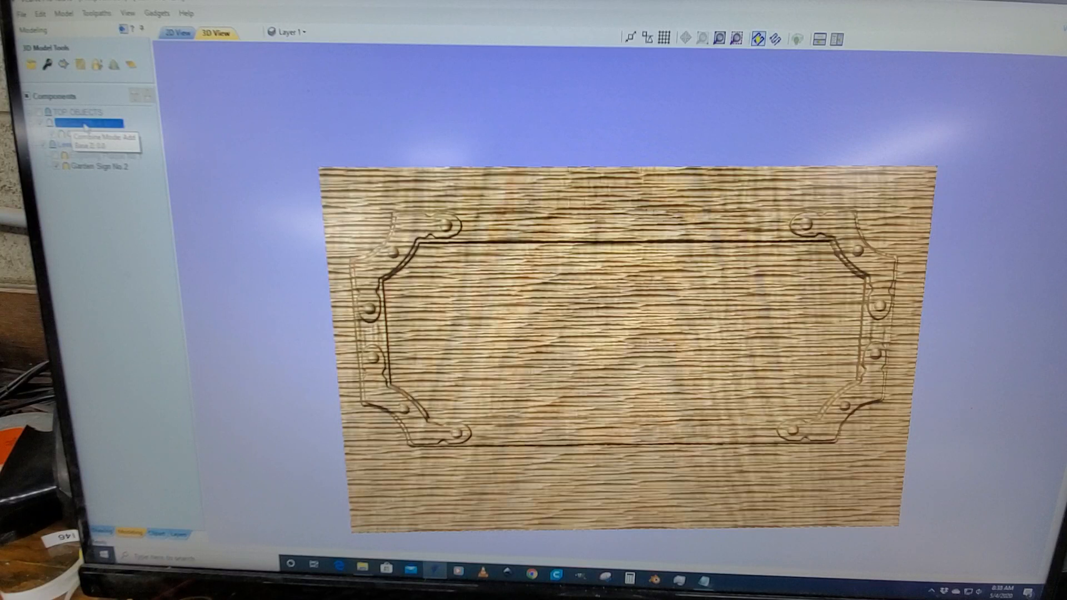
pyautogui.rightClick(81, 122)
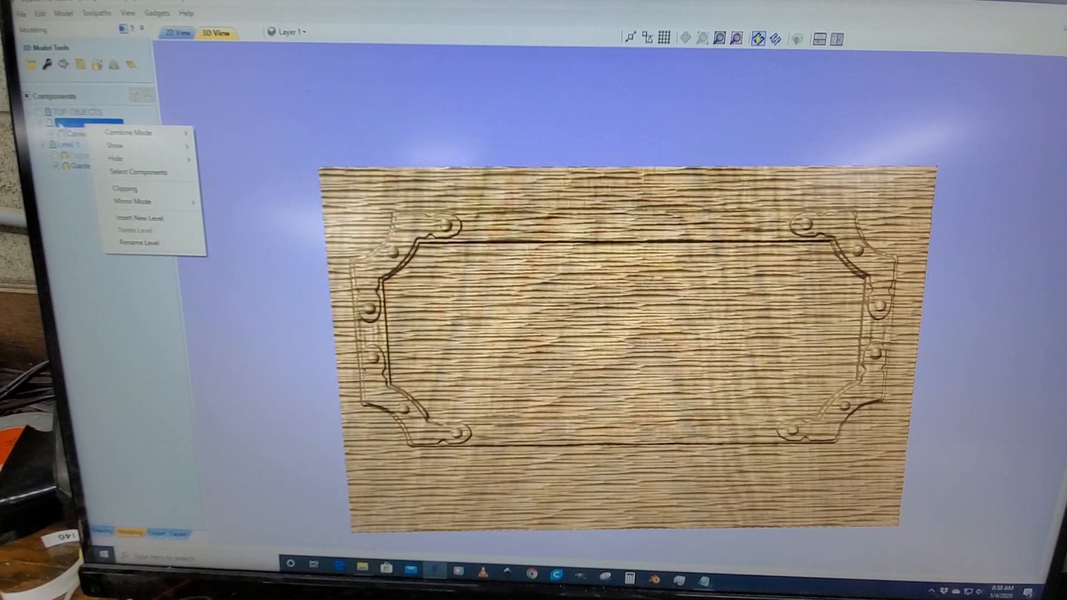
pyautogui.moveTo(136, 189)
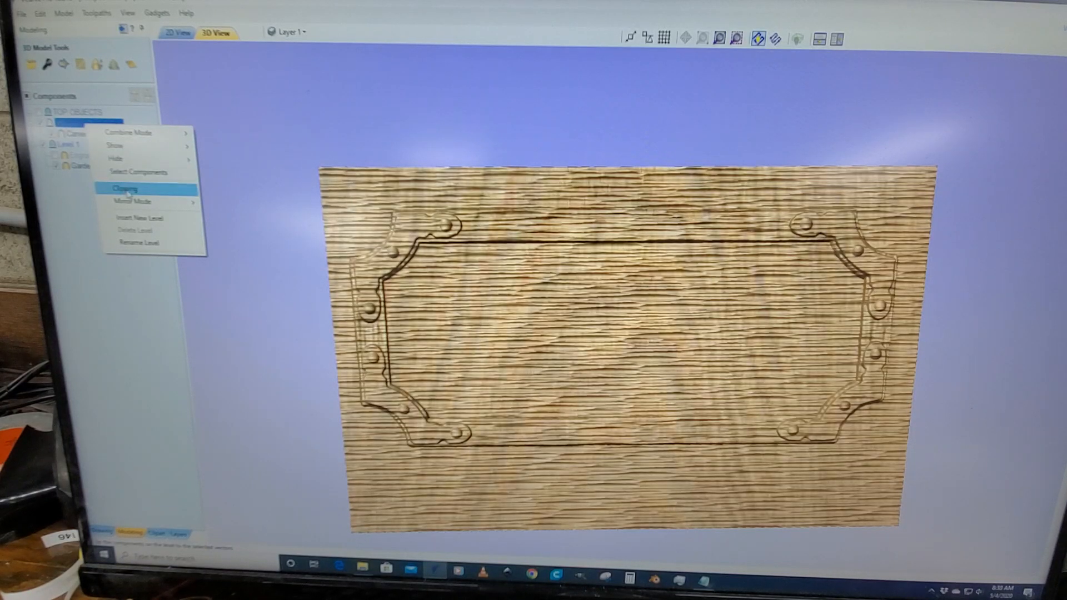
pyautogui.click(126, 189)
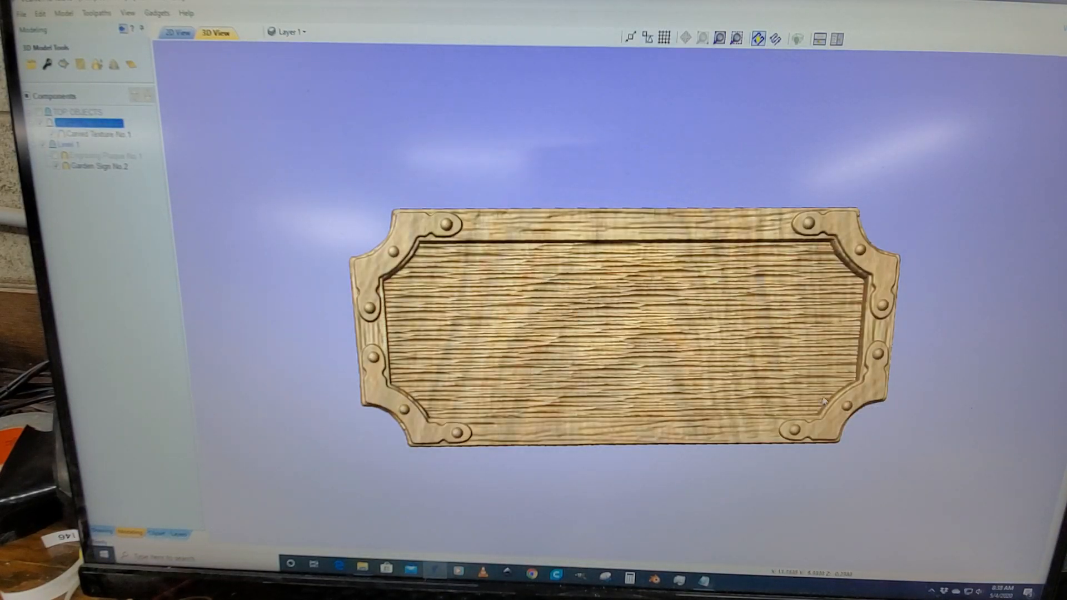
pyautogui.moveTo(589, 286)
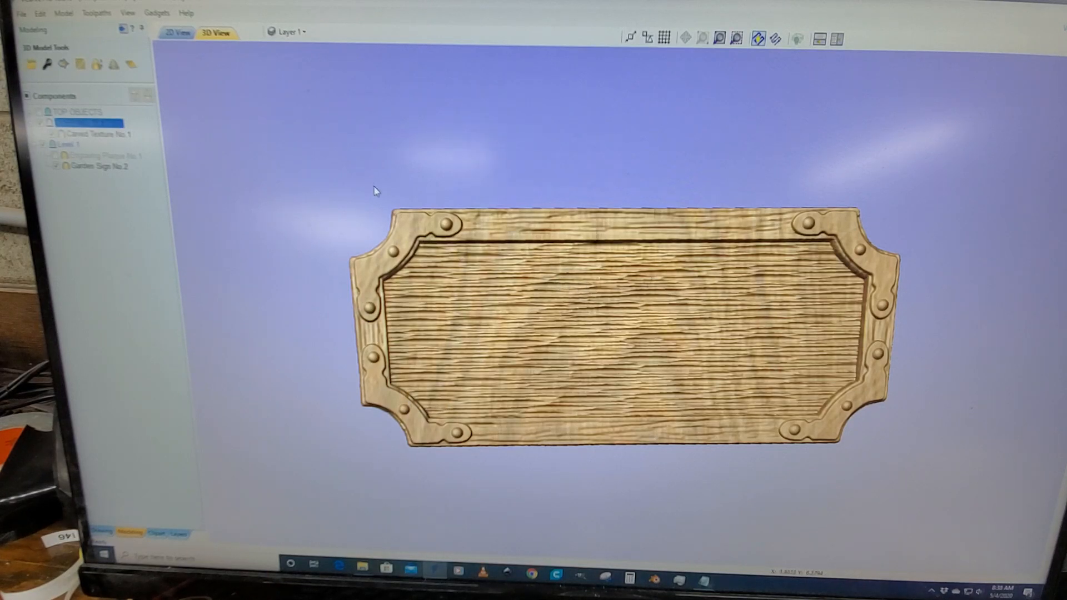
pyautogui.moveTo(911, 275)
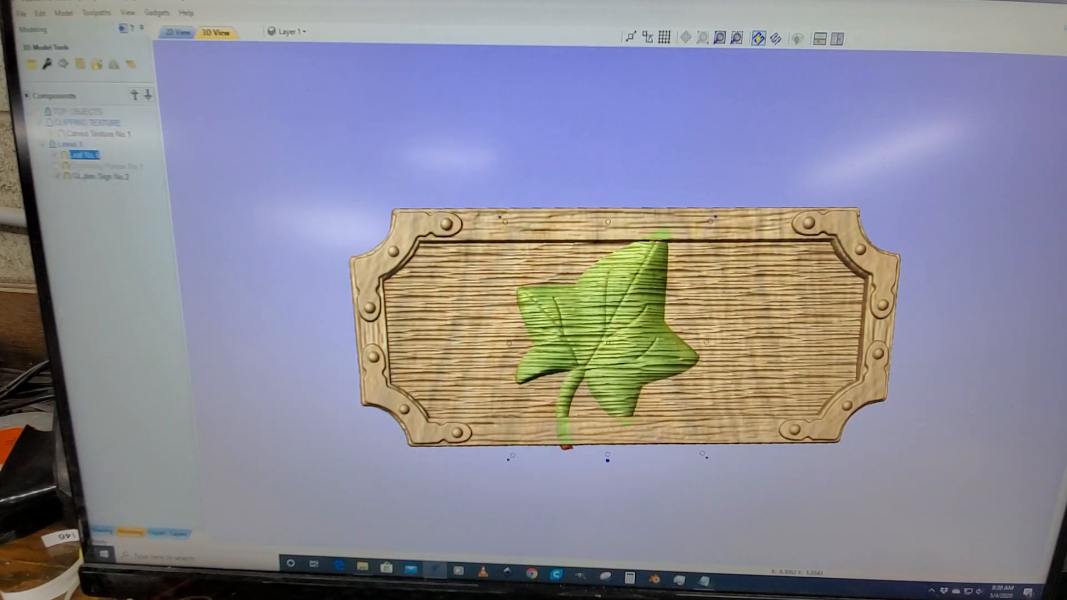
pyautogui.moveTo(82, 155)
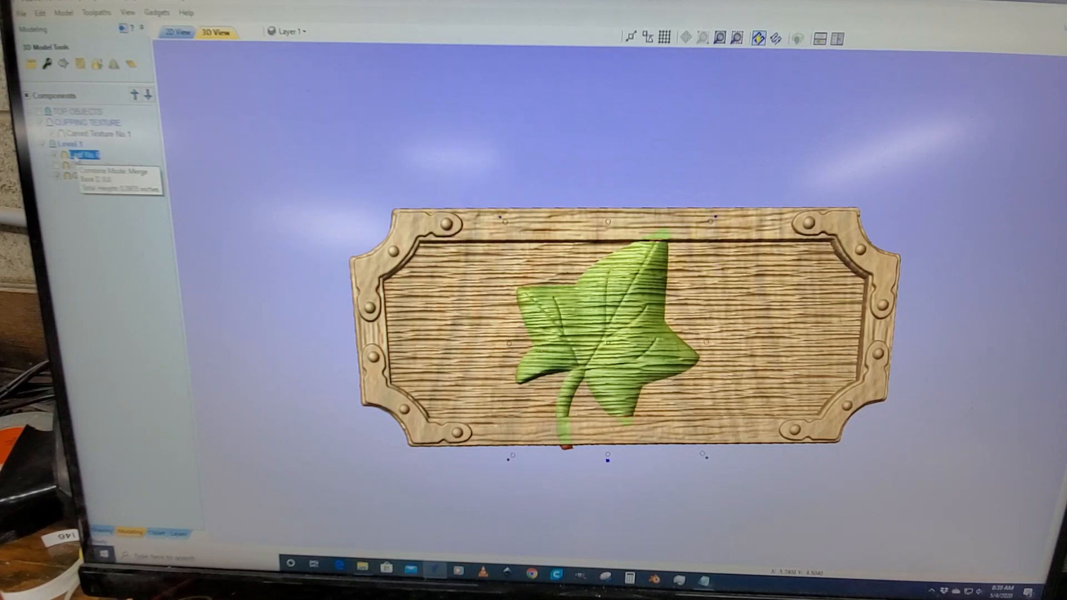
pyautogui.rightClick(81, 153)
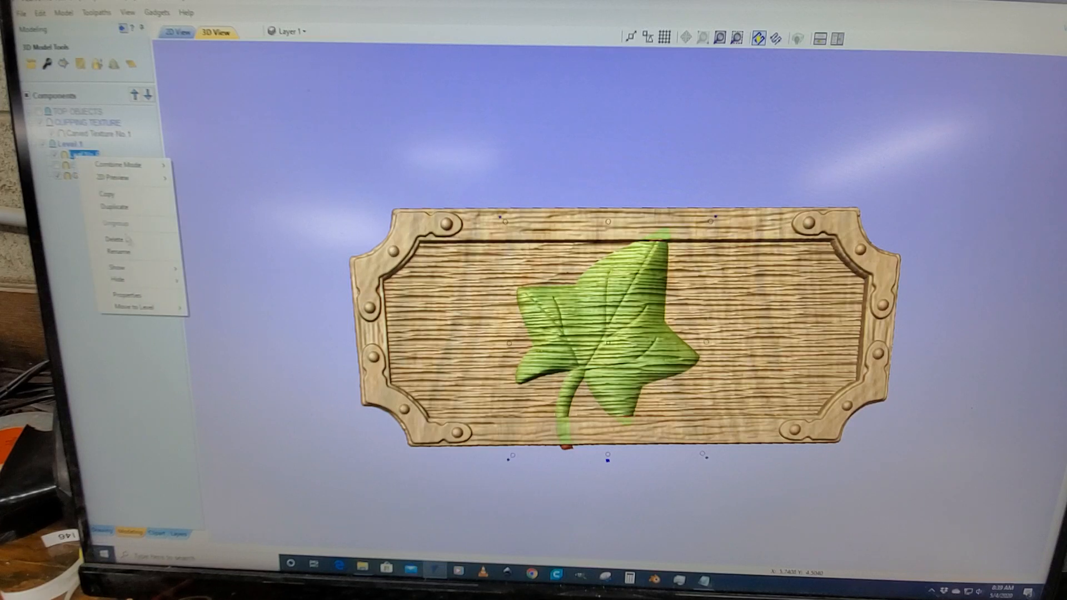
pyautogui.click(113, 239)
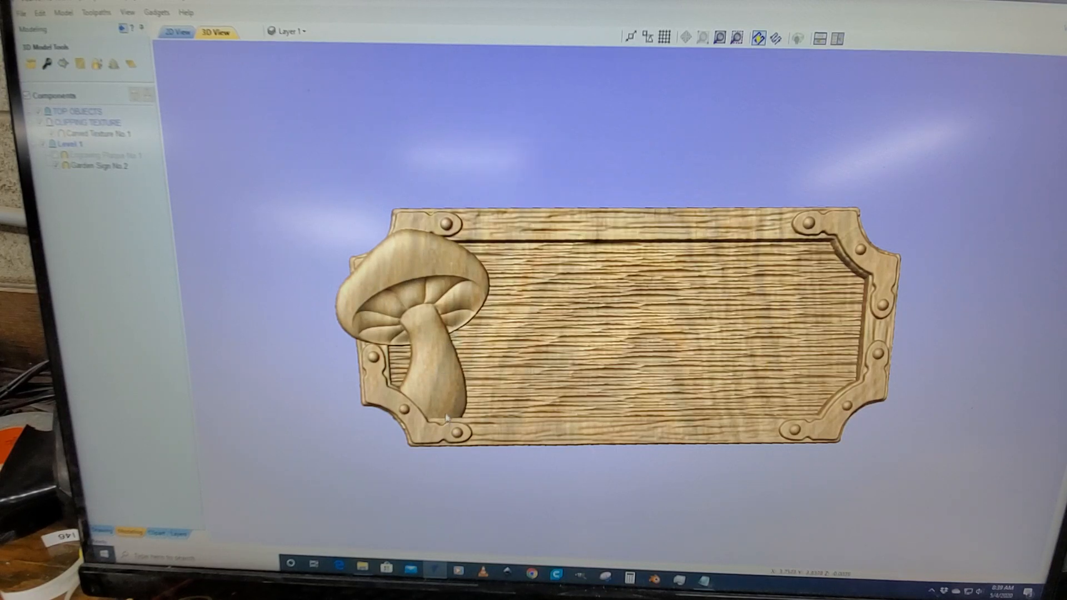
pyautogui.moveTo(487, 514)
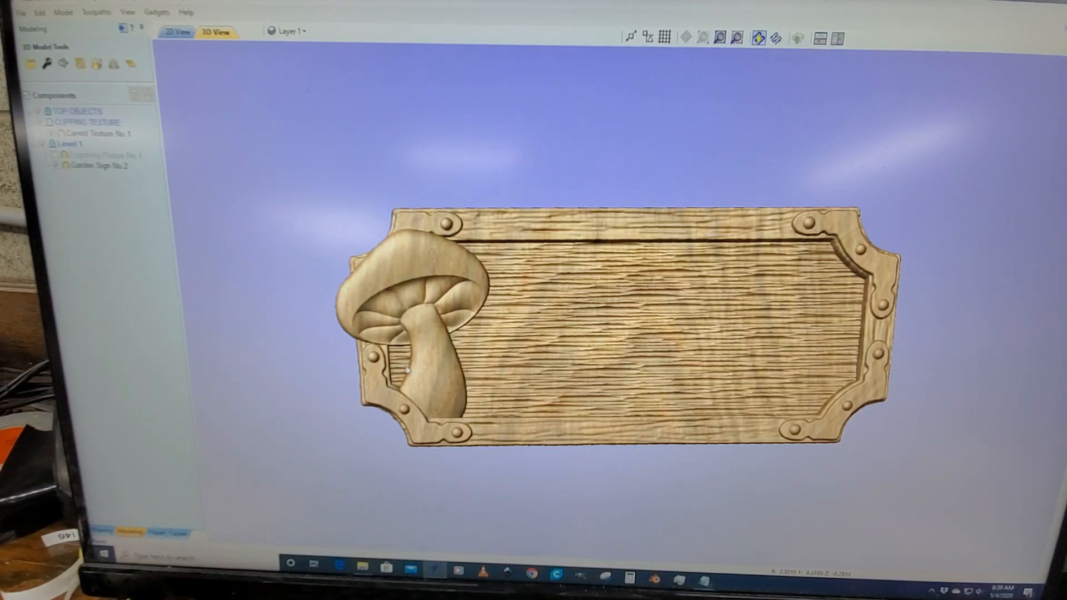
pyautogui.moveTo(487, 502)
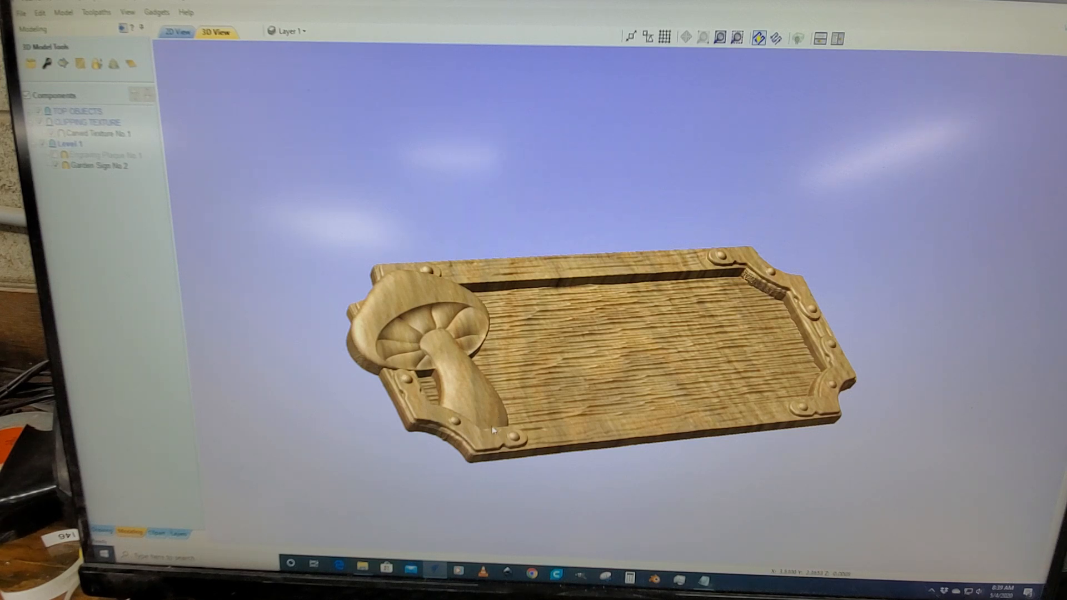
pyautogui.moveTo(463, 406)
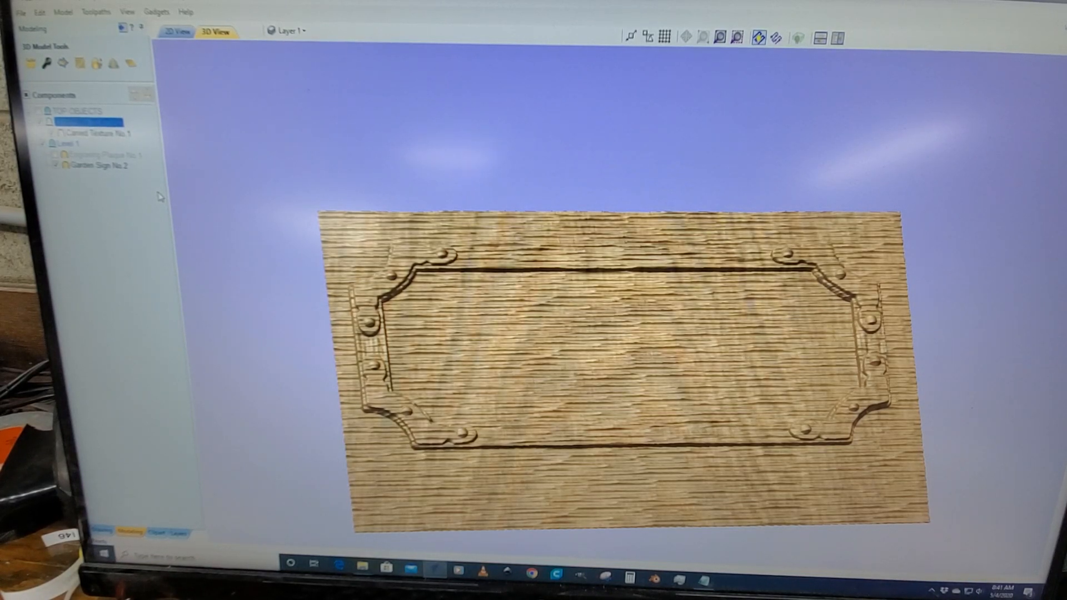
# Window-select the THE GARDEN text vectors in the 2D design and check the 3D plaque preview.
pyautogui.click(178, 32)
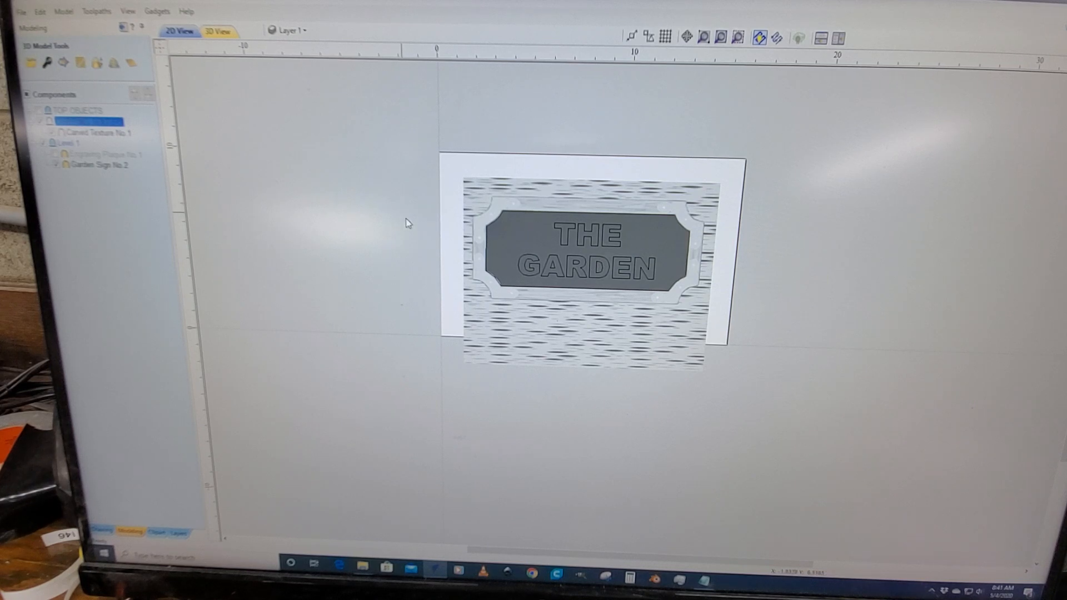
pyautogui.moveTo(405, 223); pyautogui.dragTo(722, 298)
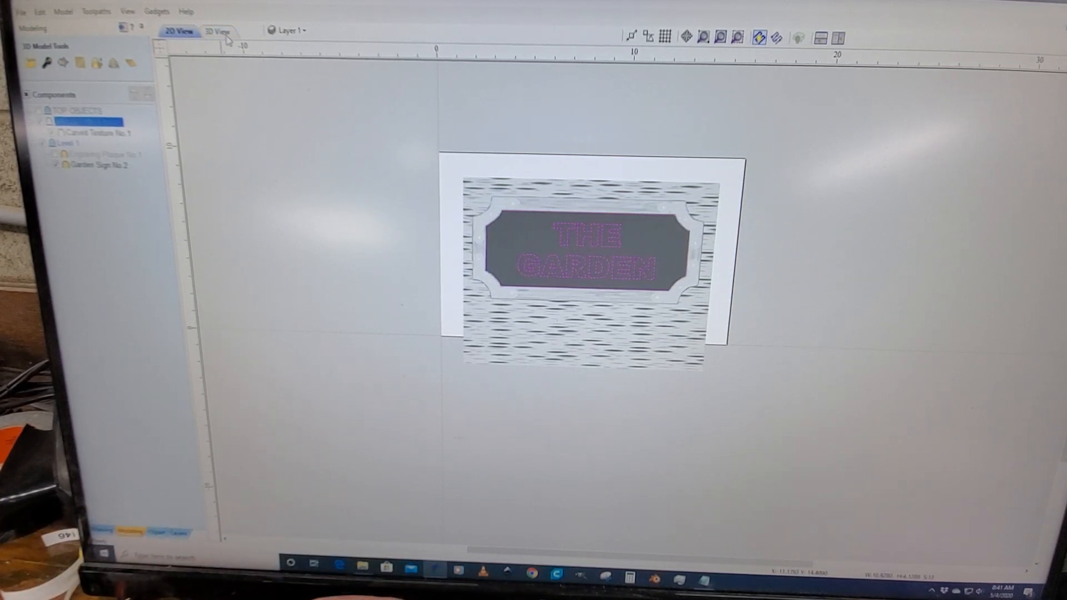
pyautogui.click(217, 31)
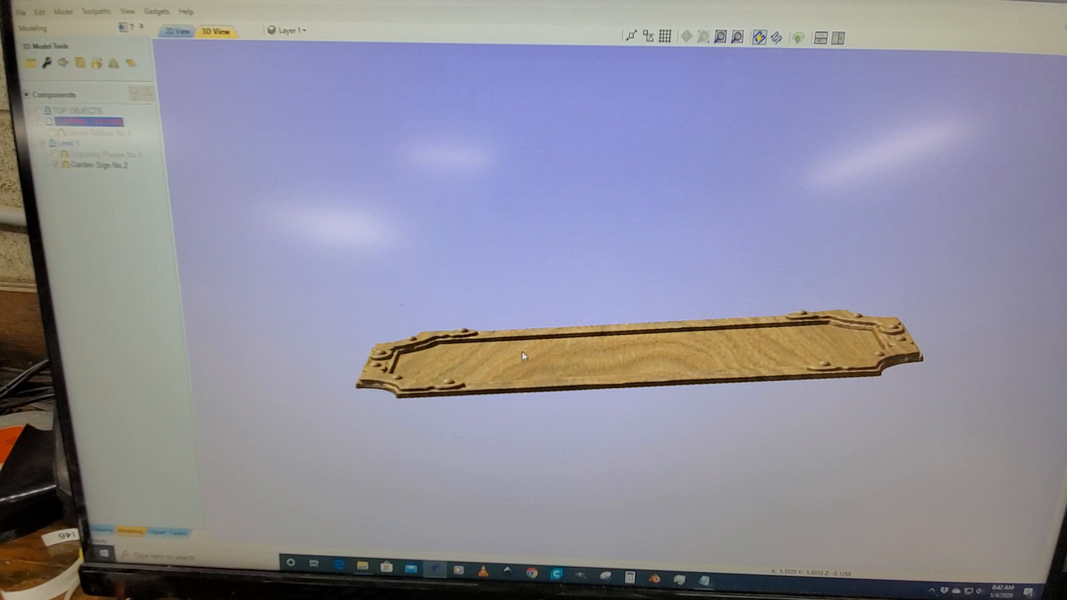
pyautogui.moveTo(538, 354)
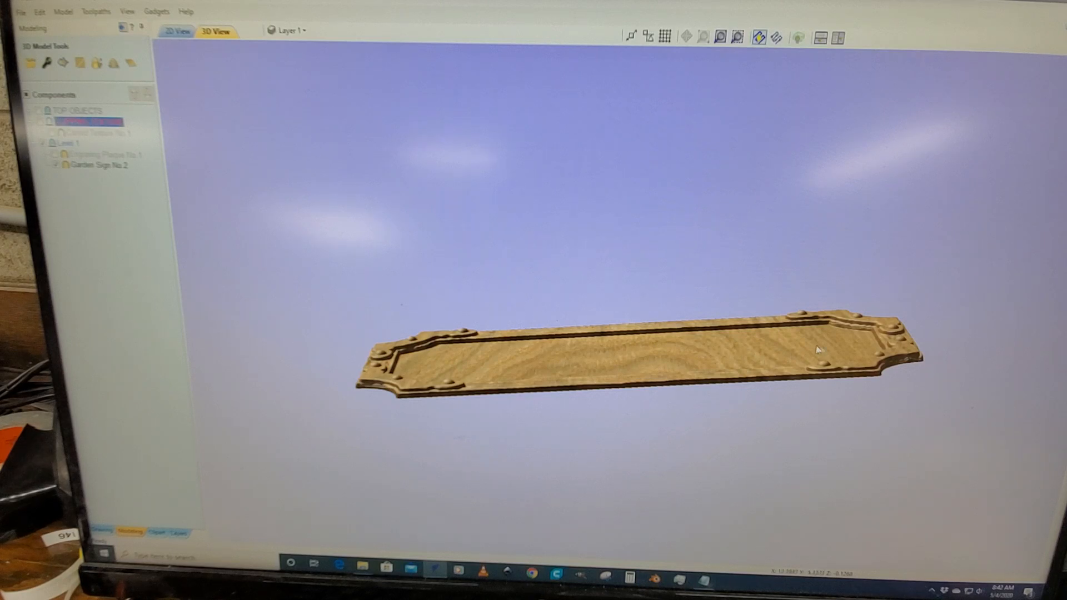
pyautogui.moveTo(609, 382)
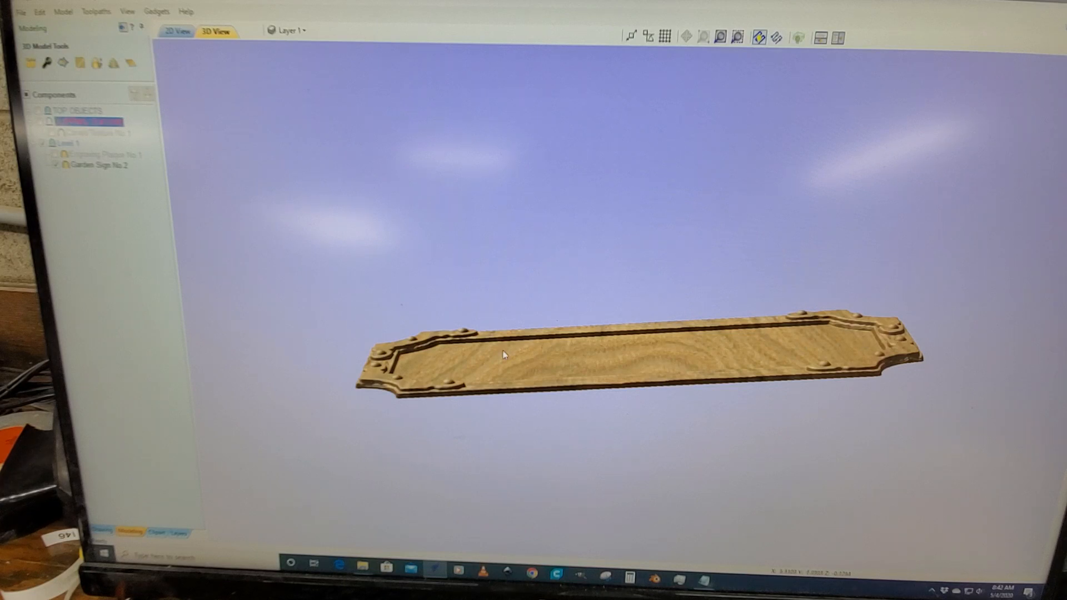
pyautogui.moveTo(664, 369)
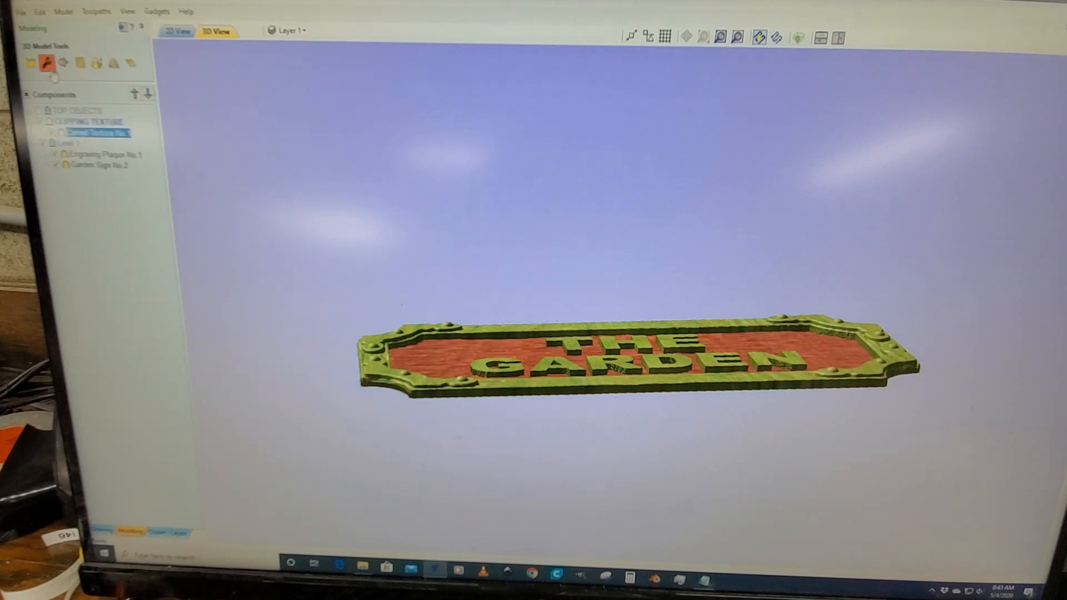
pyautogui.doubleClick(96, 132)
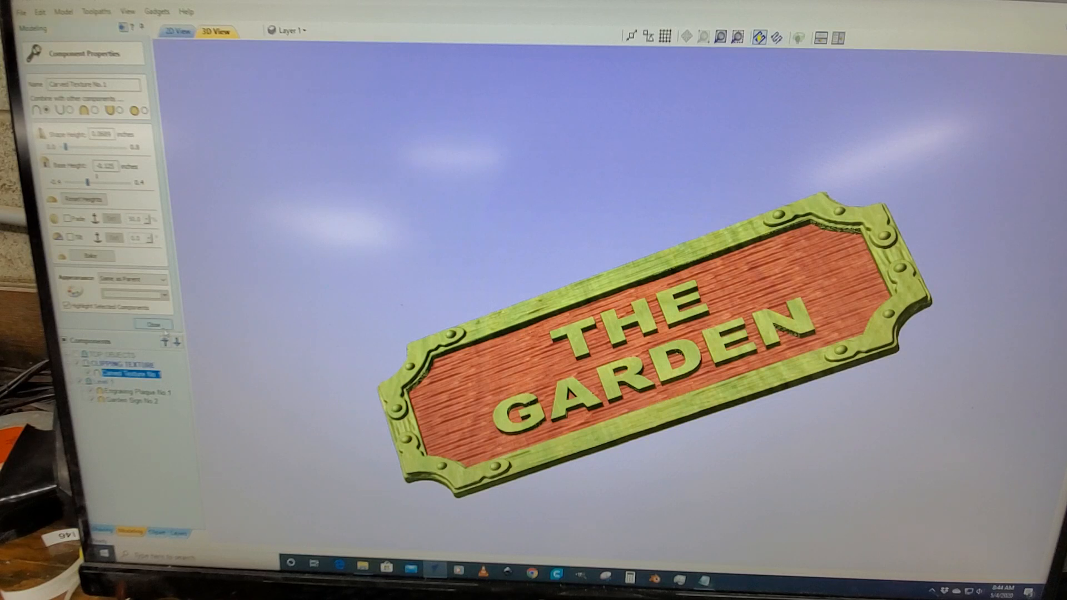
pyautogui.click(153, 324)
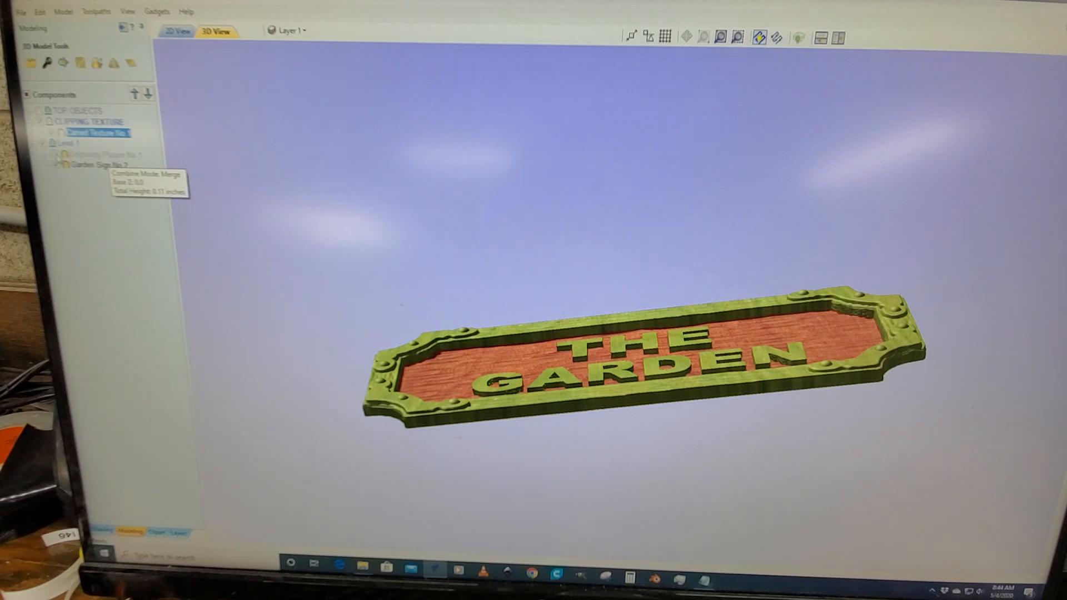
pyautogui.moveTo(634, 476)
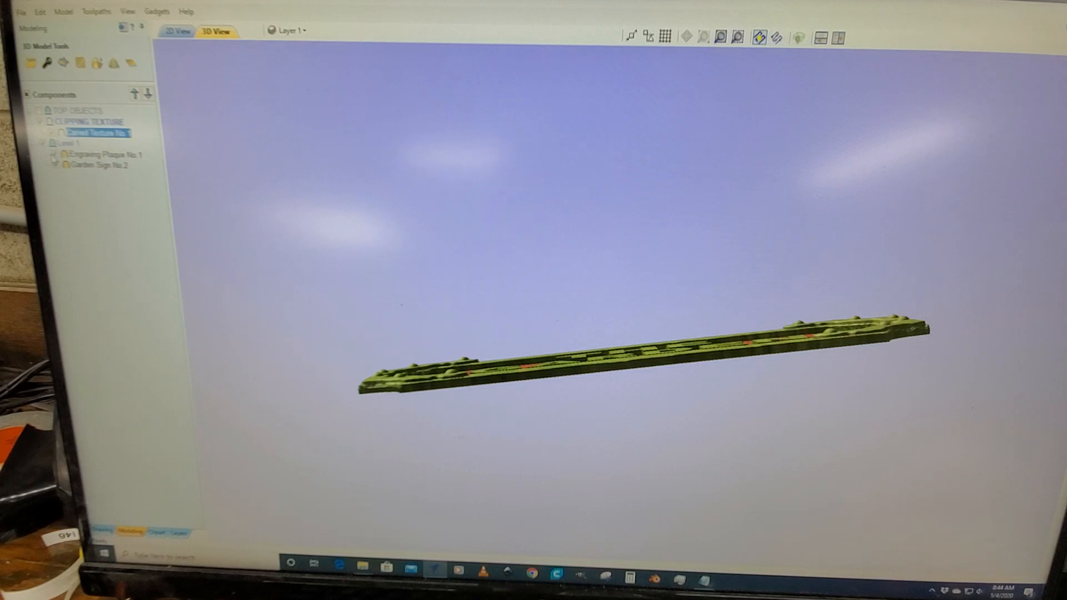
pyautogui.moveTo(647, 198)
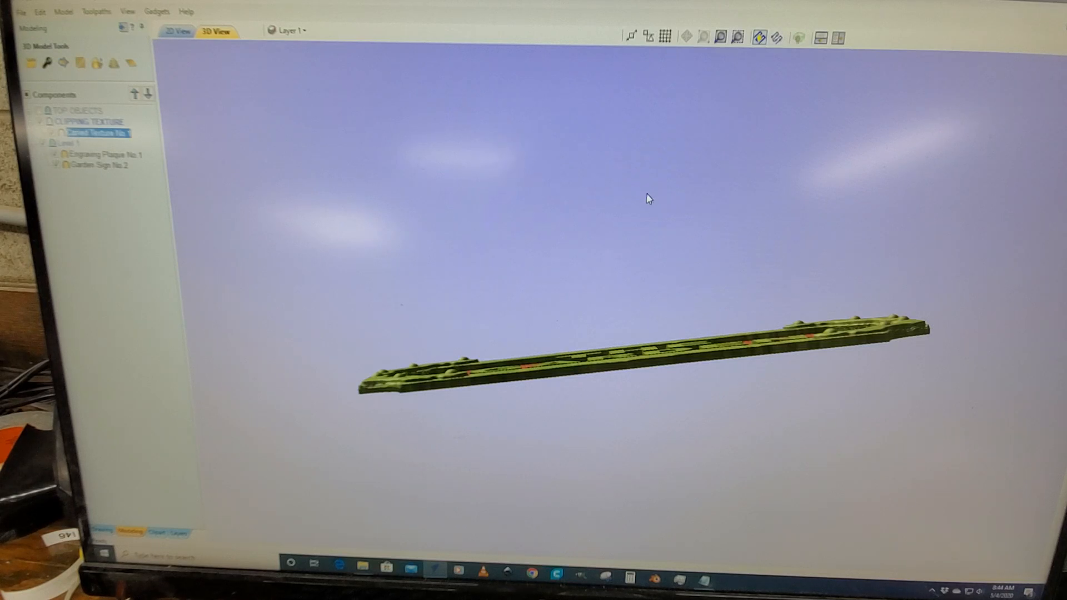
pyautogui.moveTo(640, 199)
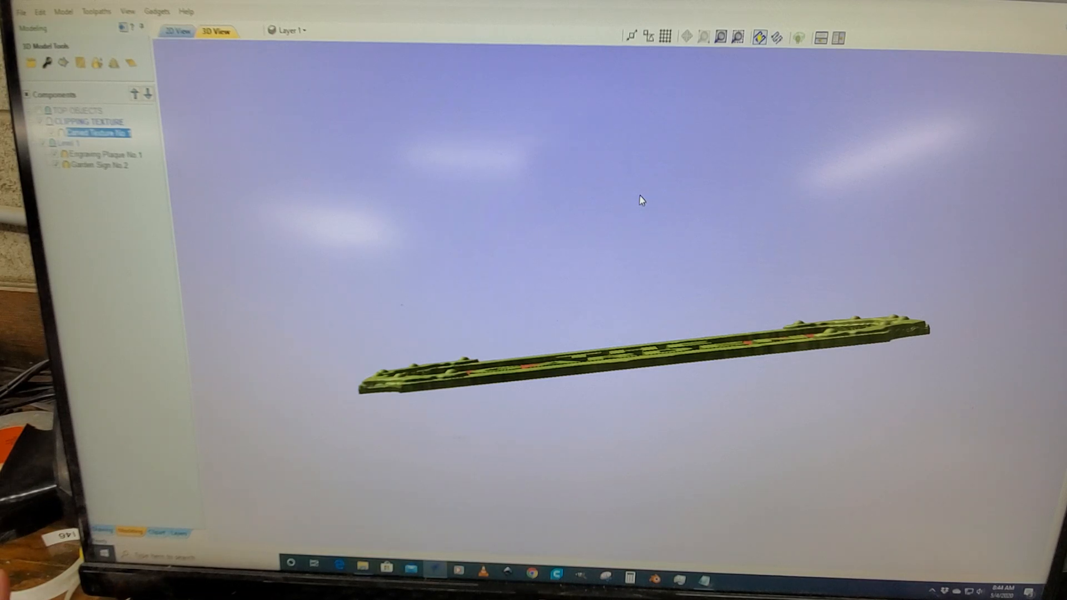
pyautogui.moveTo(731, 288)
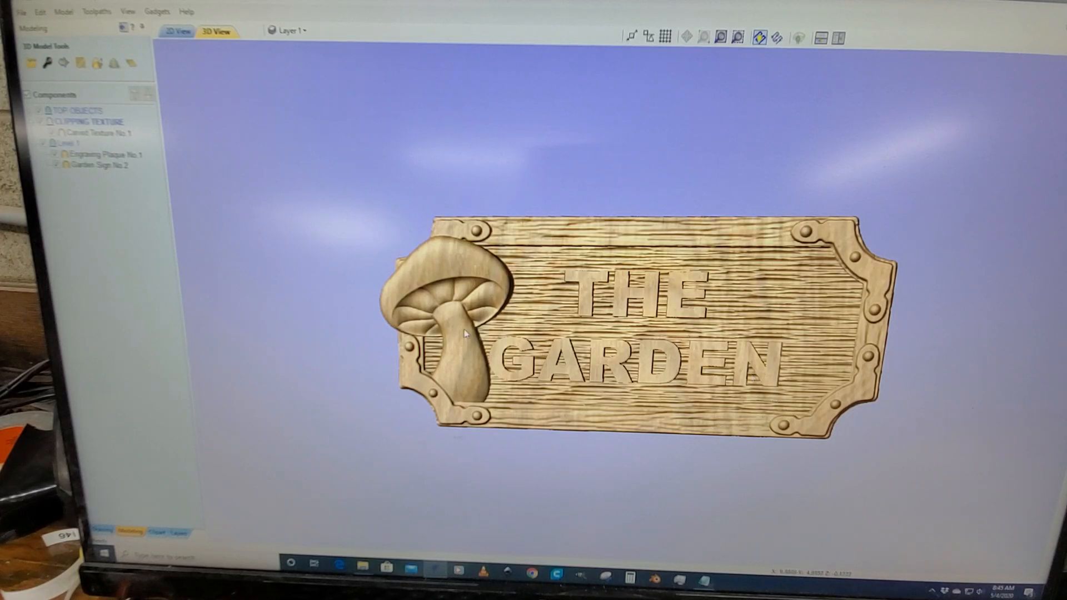
pyautogui.moveTo(538, 368)
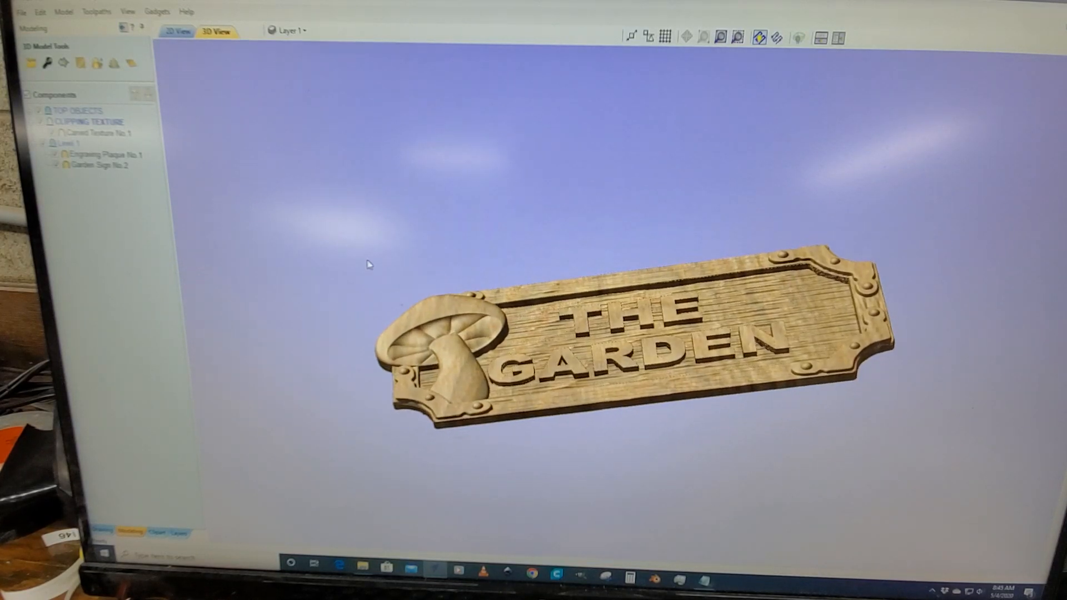
# Review the sign with mushroom ornament in the flat 2D layout and back in the 3D wood preview.
pyautogui.click(178, 31)
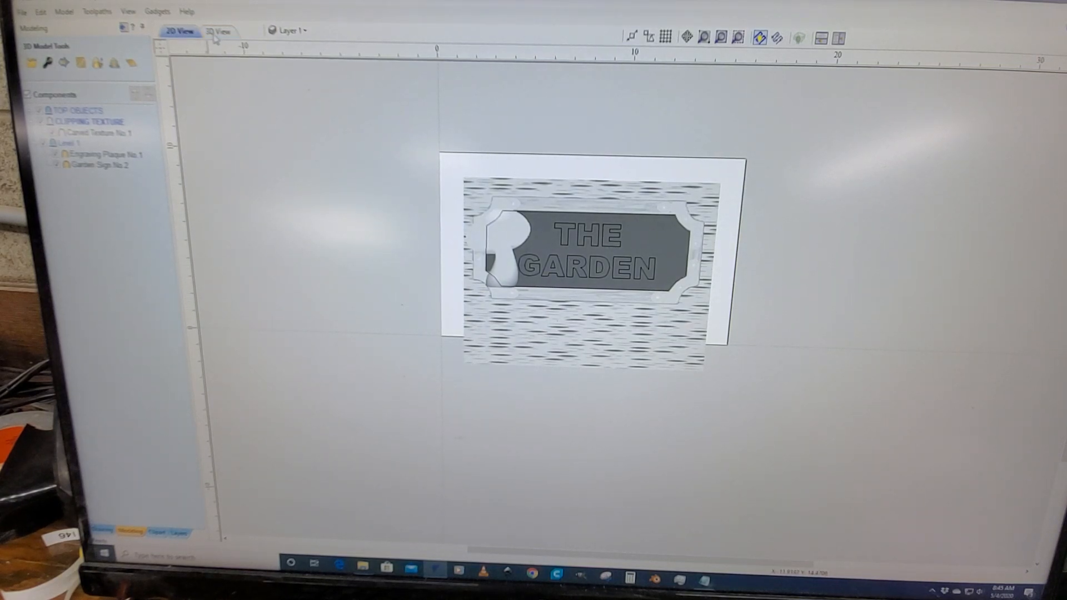
pyautogui.click(218, 31)
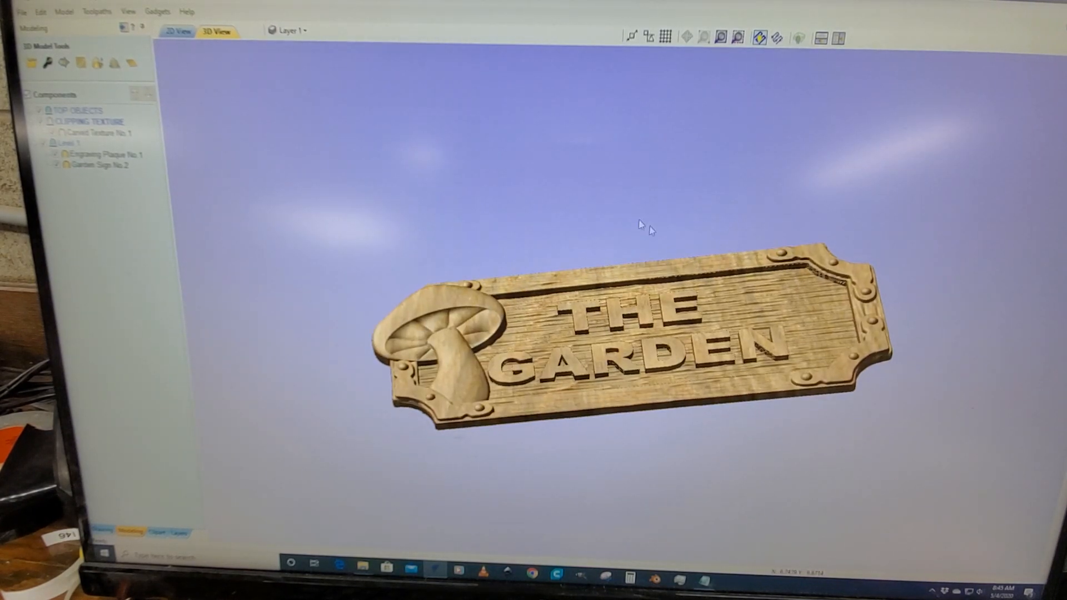